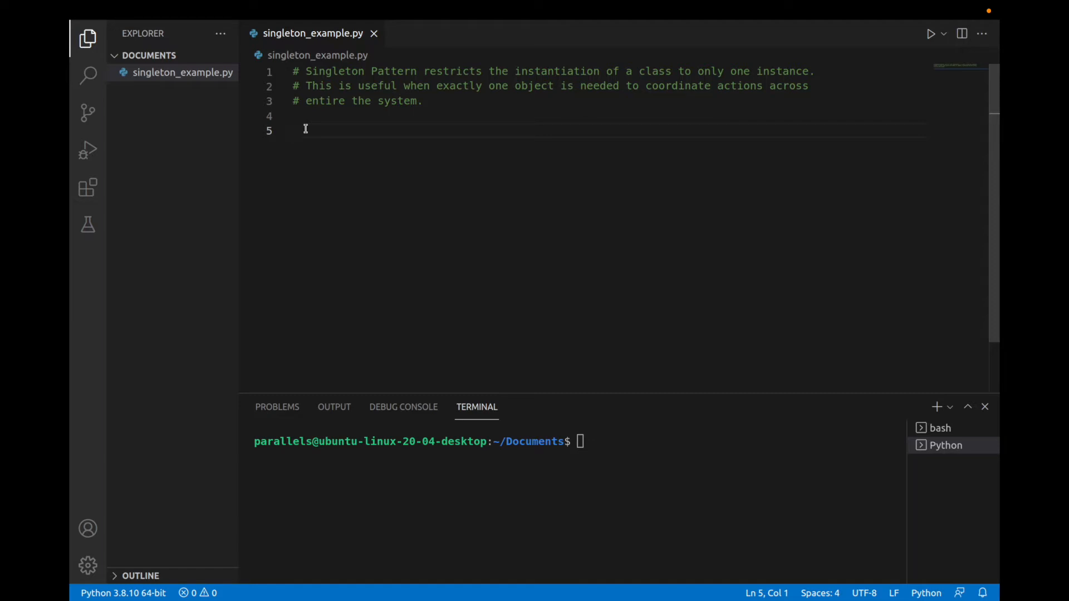
# Define singleton(class_instance) with an instances = {} dict and nested get_instance(*args, **kwargs).
pyautogui.write('def')
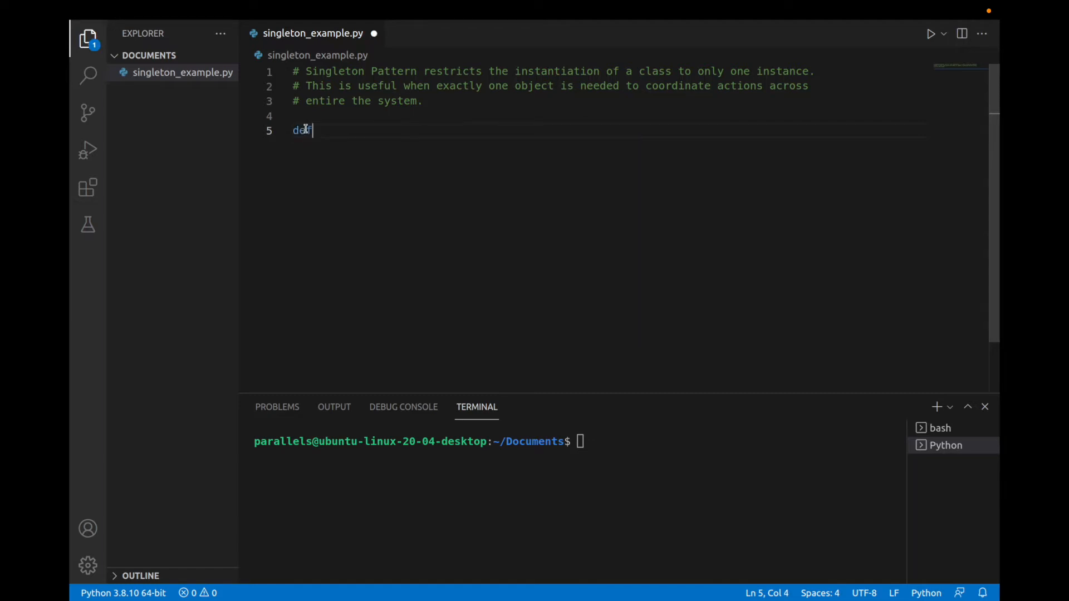
pyautogui.write('singleton()')
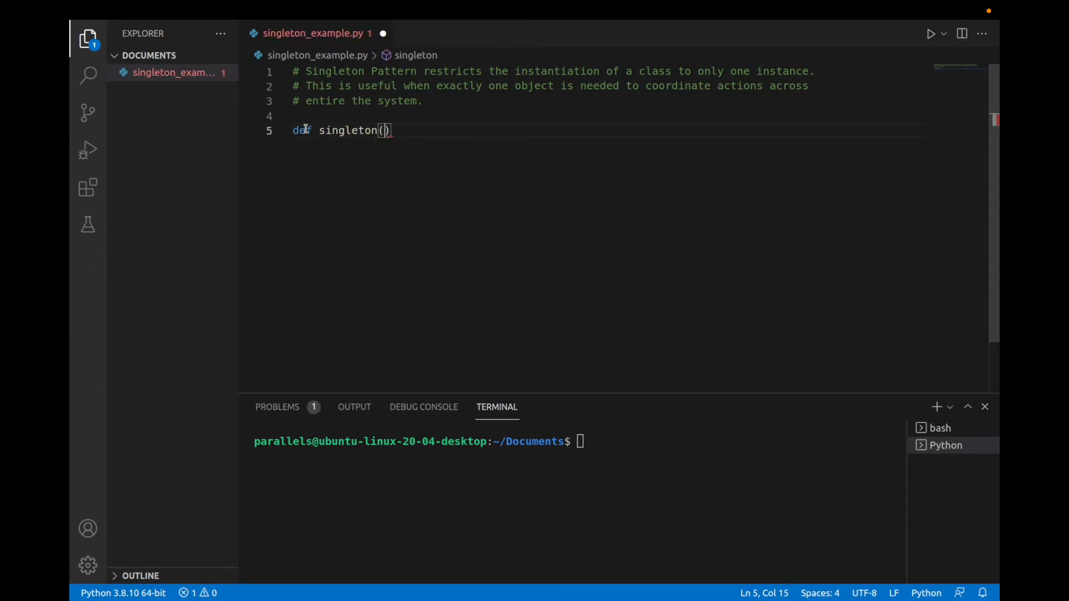
pyautogui.write('class')
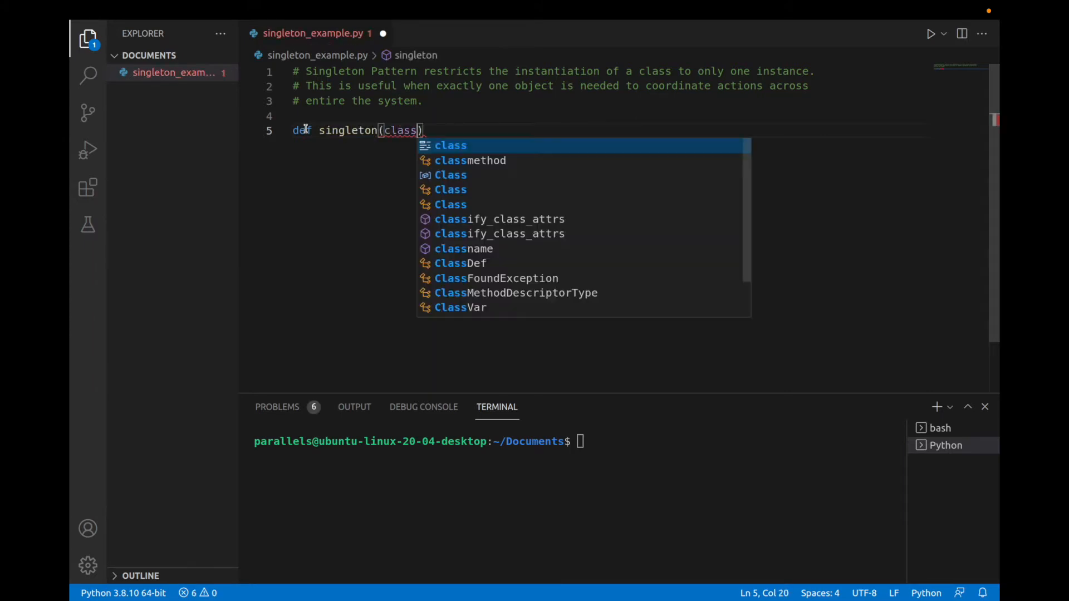
pyautogui.write('_instance')
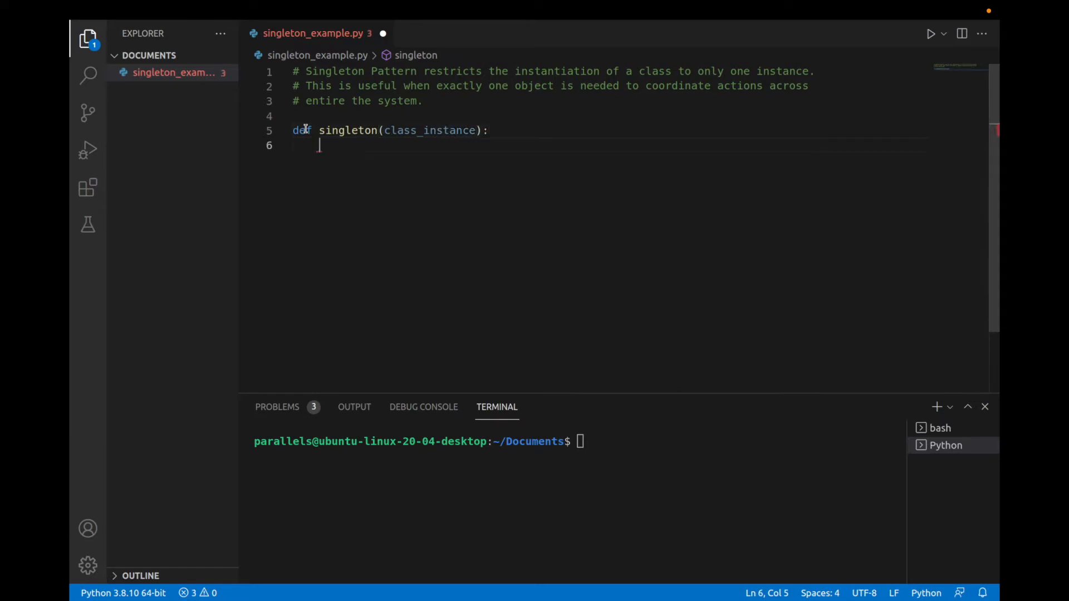
pyautogui.write('insta')
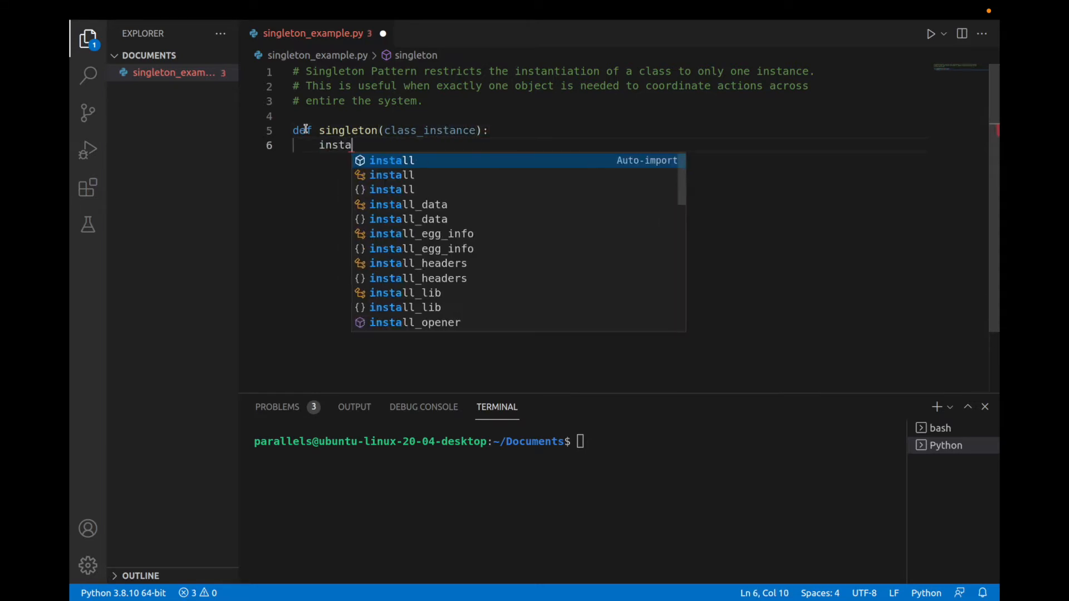
pyautogui.write('nces = {}')
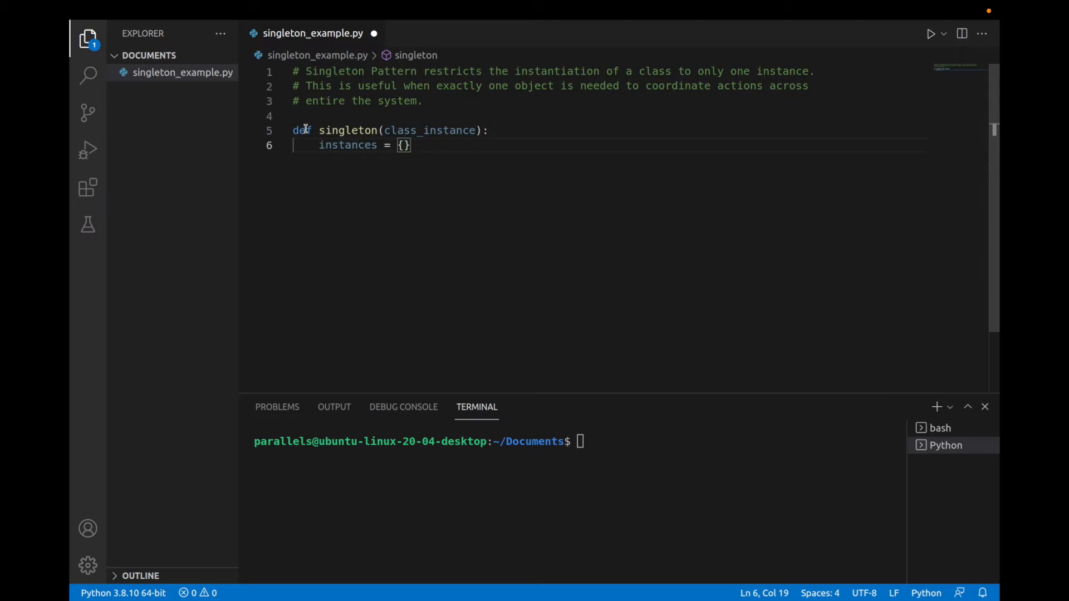
pyautogui.press('Enter')
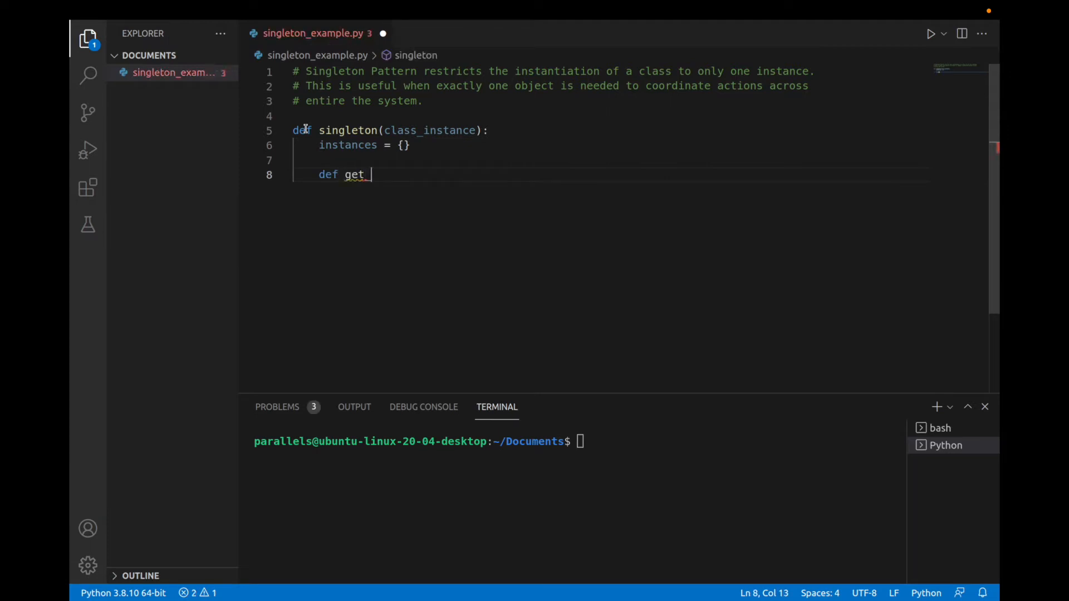
pyautogui.write('instance')
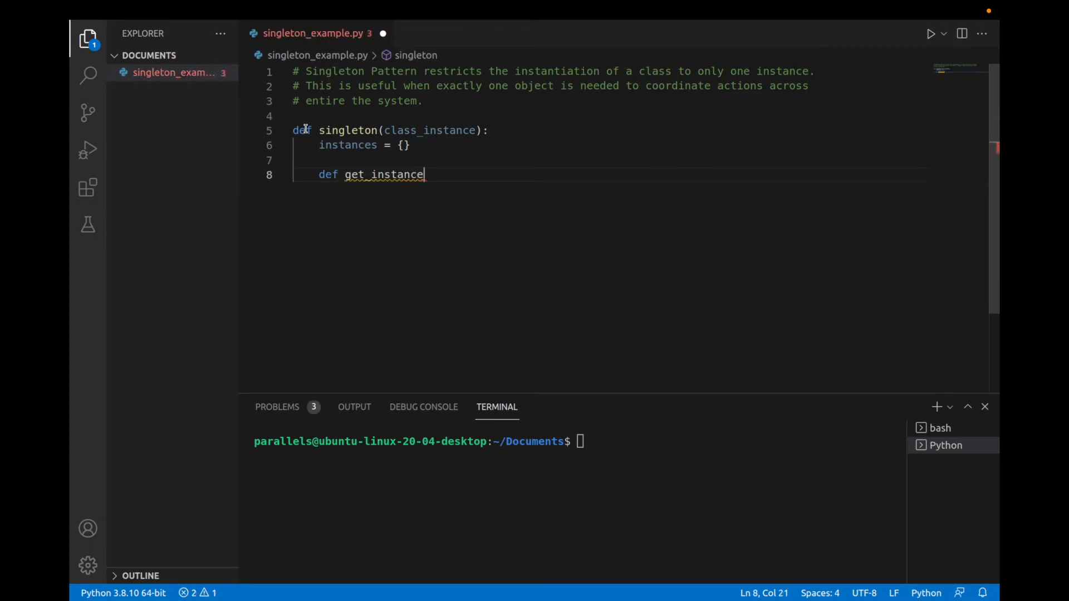
pyautogui.write('()')
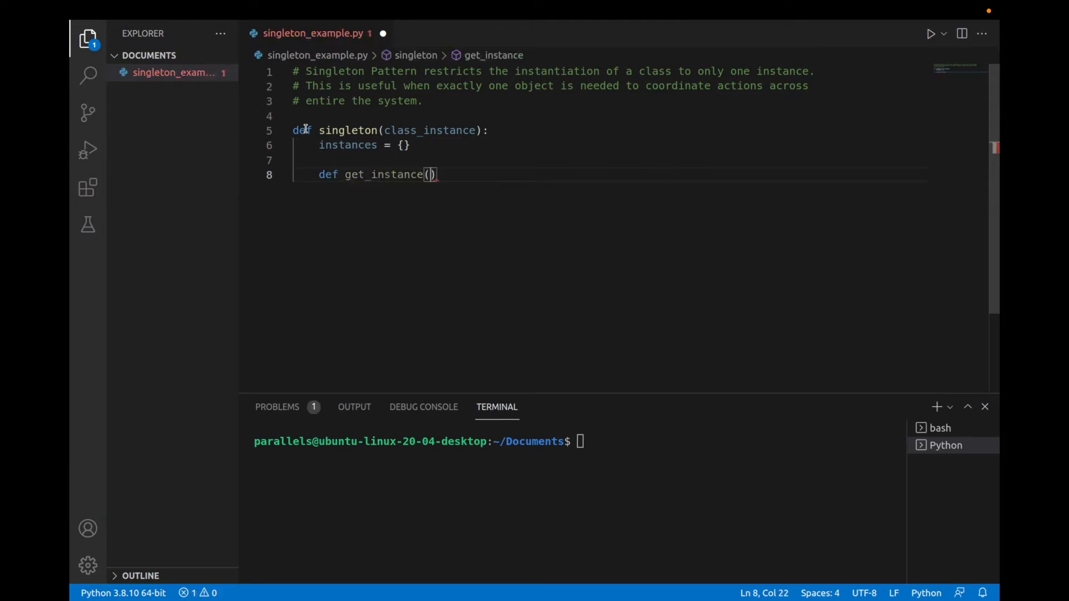
pyautogui.write('*args')
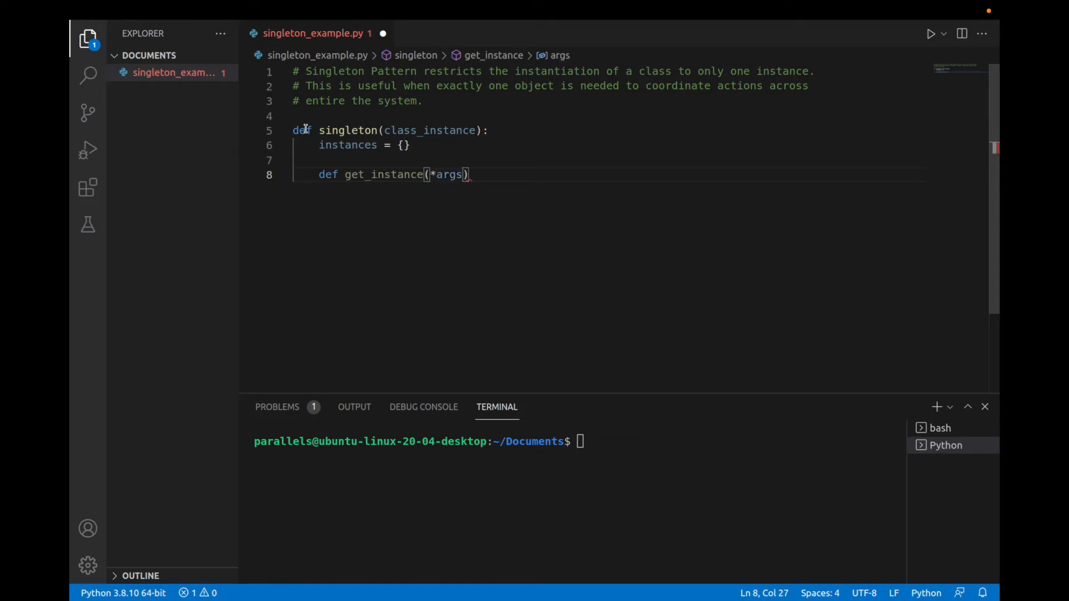
pyautogui.write(', **kwar')
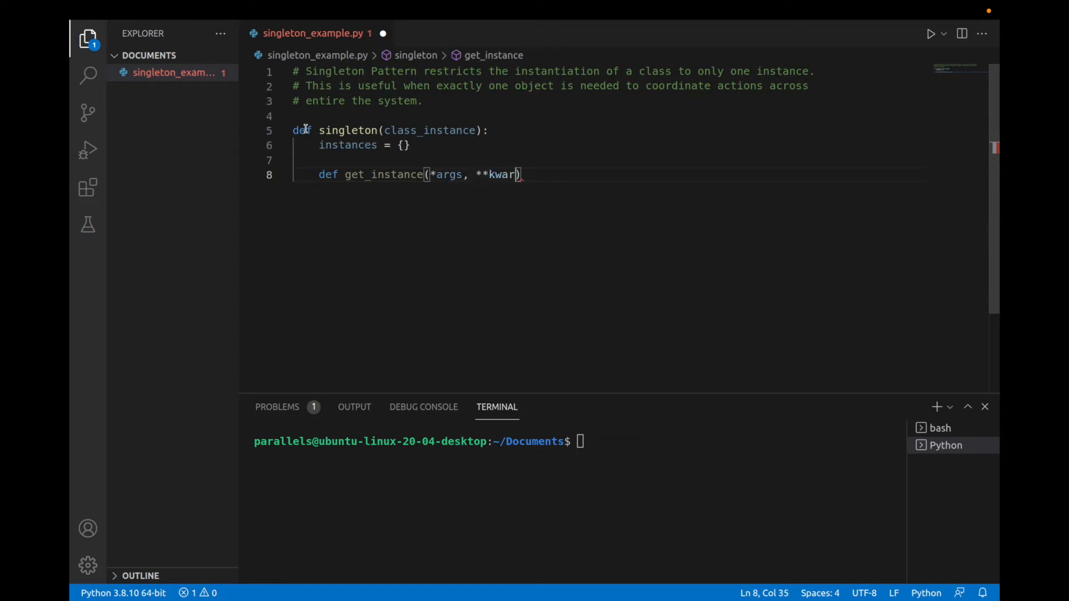
pyautogui.write('gs):')
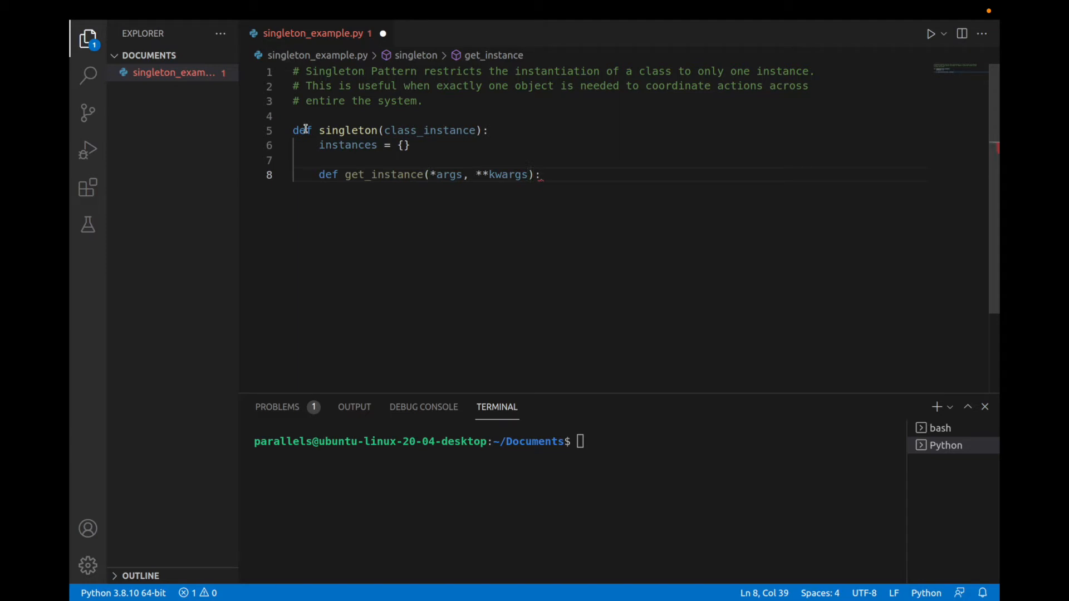
# Make get_instance create class_instance(*args, **kwargs) once and return instances[class_instance].
pyautogui.write('if c')
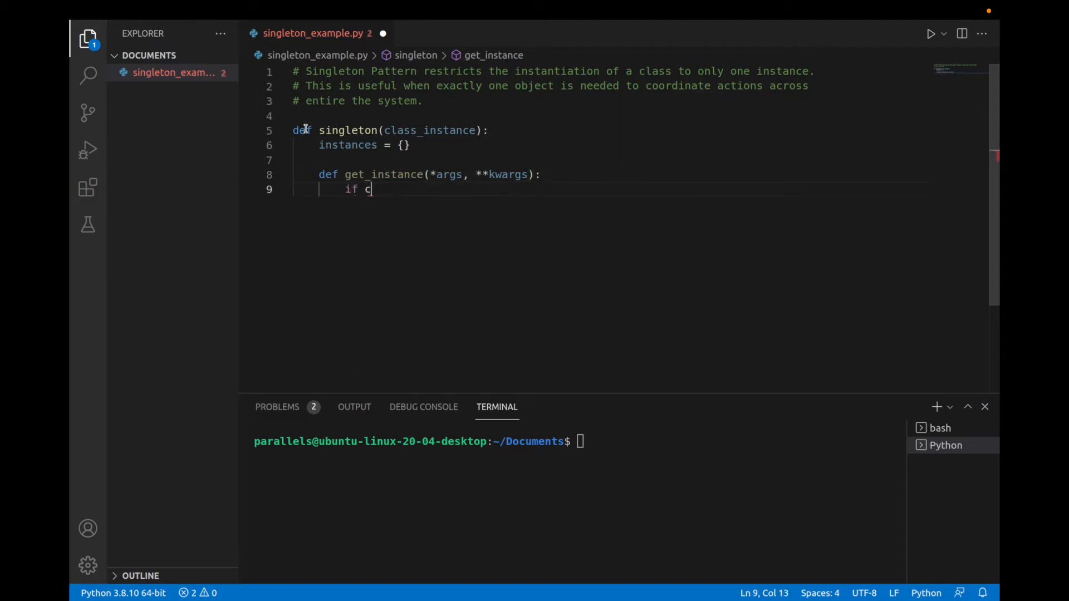
pyautogui.write('lass_instance not in instanc')
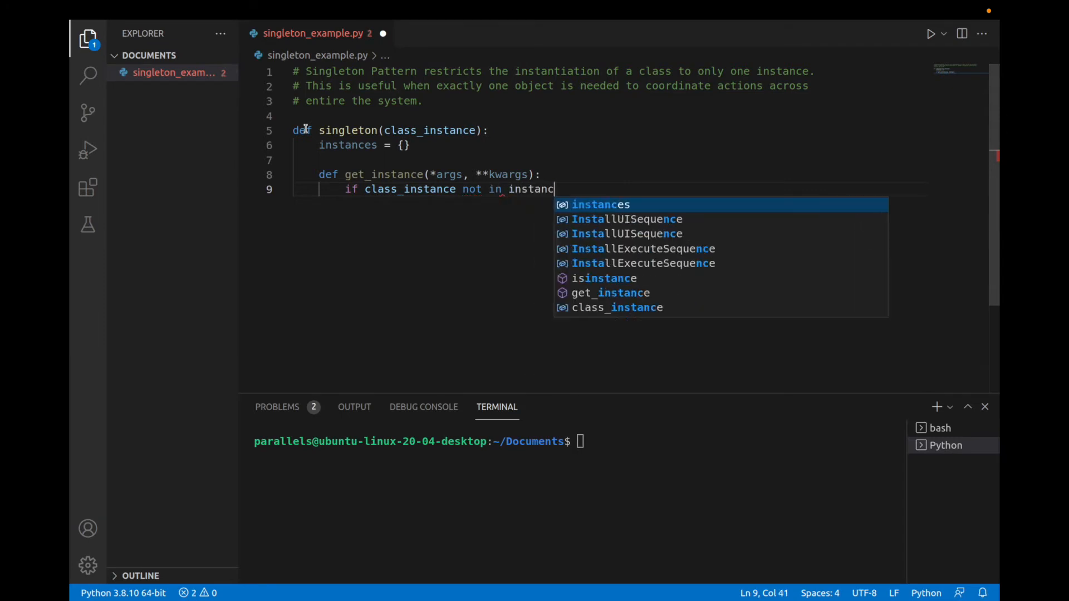
pyautogui.write('instnaces[class_instance] =')
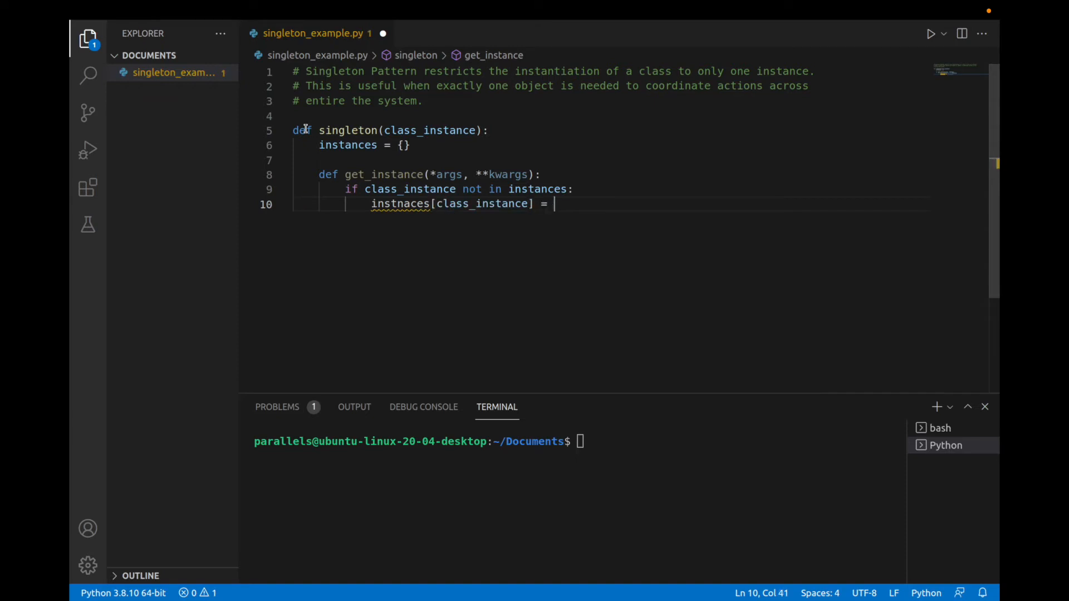
pyautogui.write('class_instance')
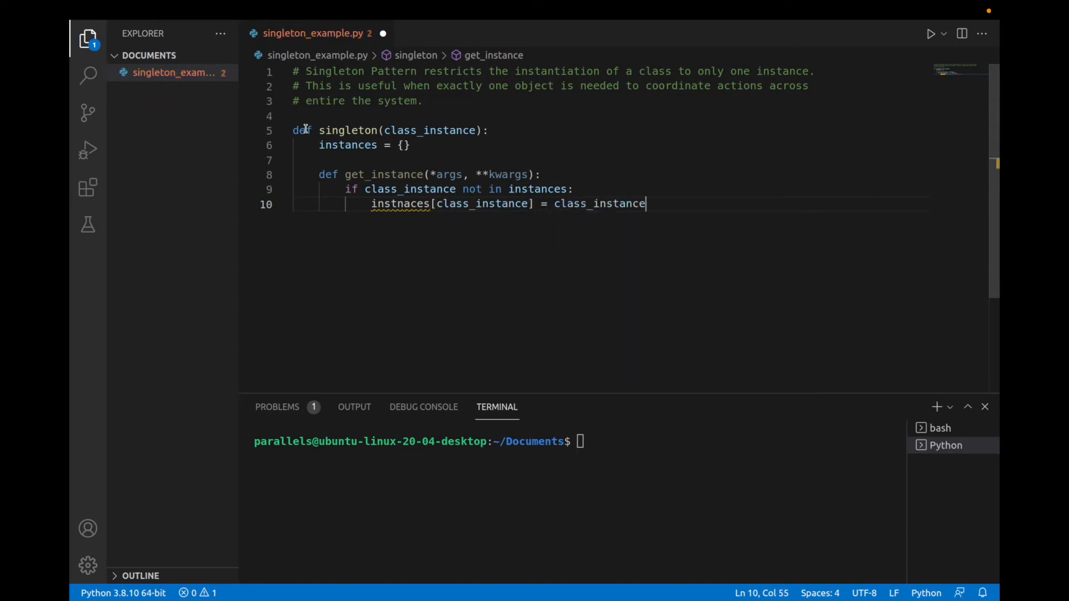
pyautogui.write('(*args)')
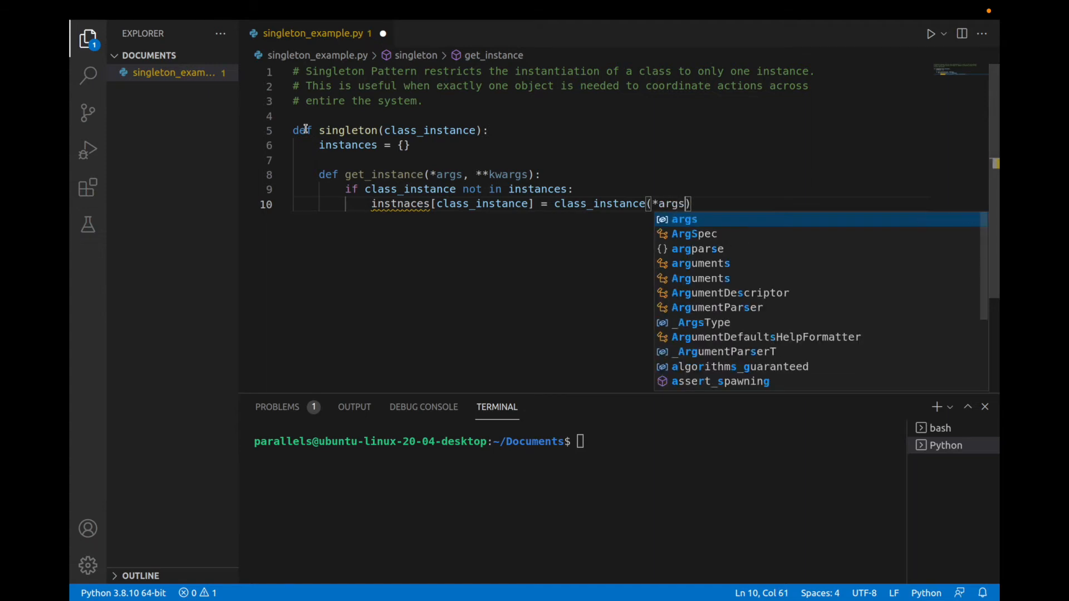
pyautogui.write(', **kwargs')
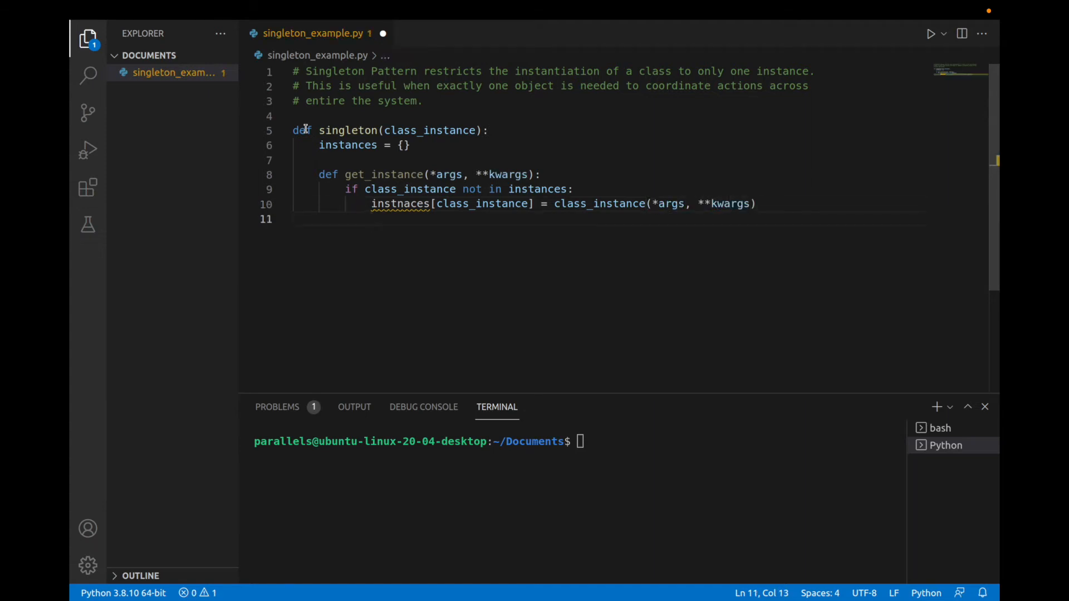
pyautogui.write('return inst')
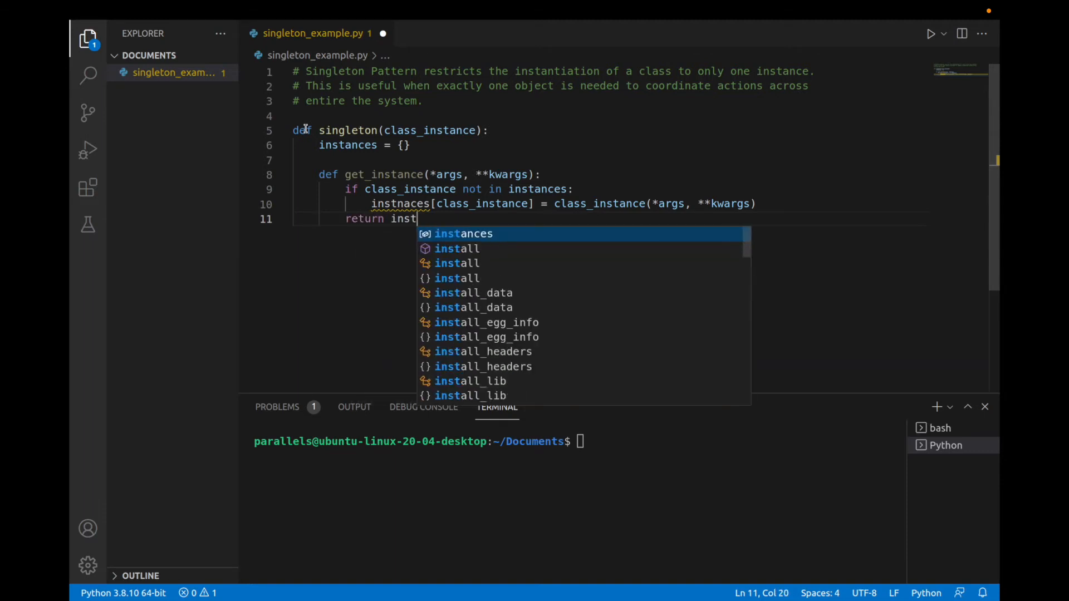
pyautogui.write('ances[')
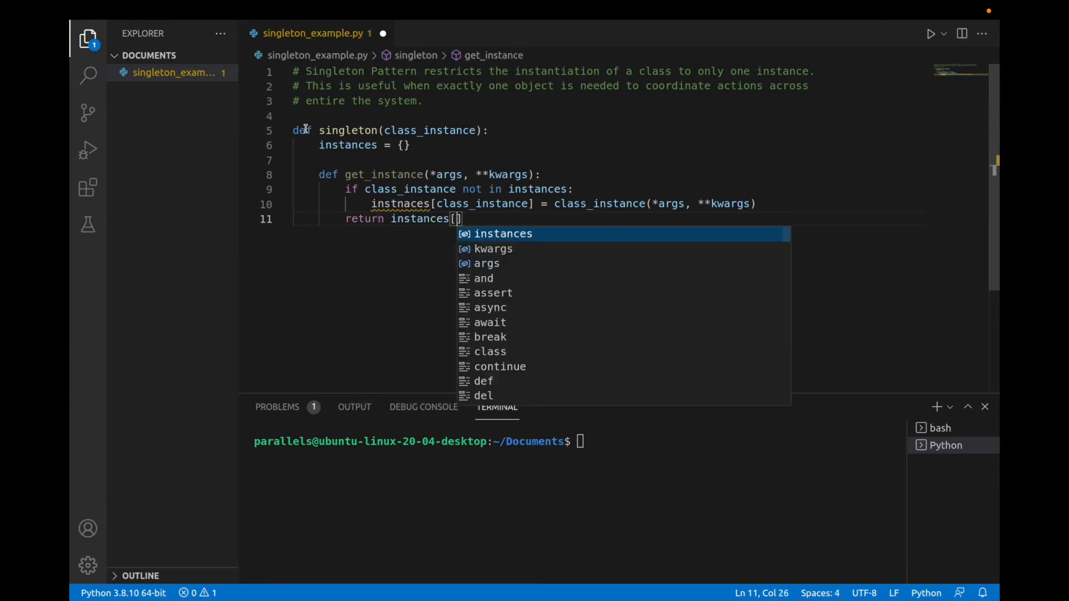
pyautogui.write('class_instance')
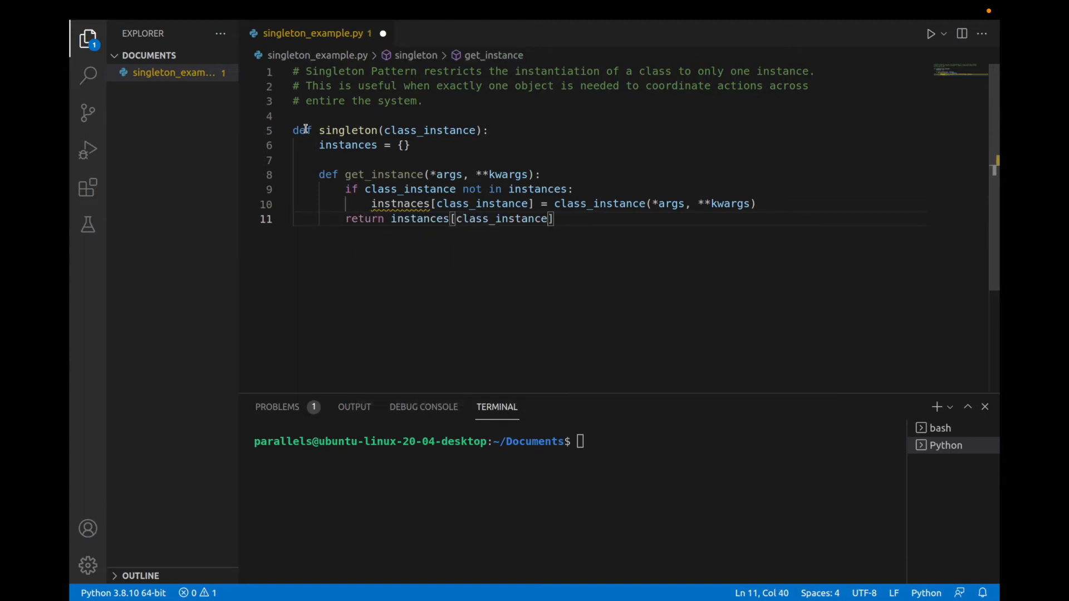
pyautogui.rightClick(401, 203)
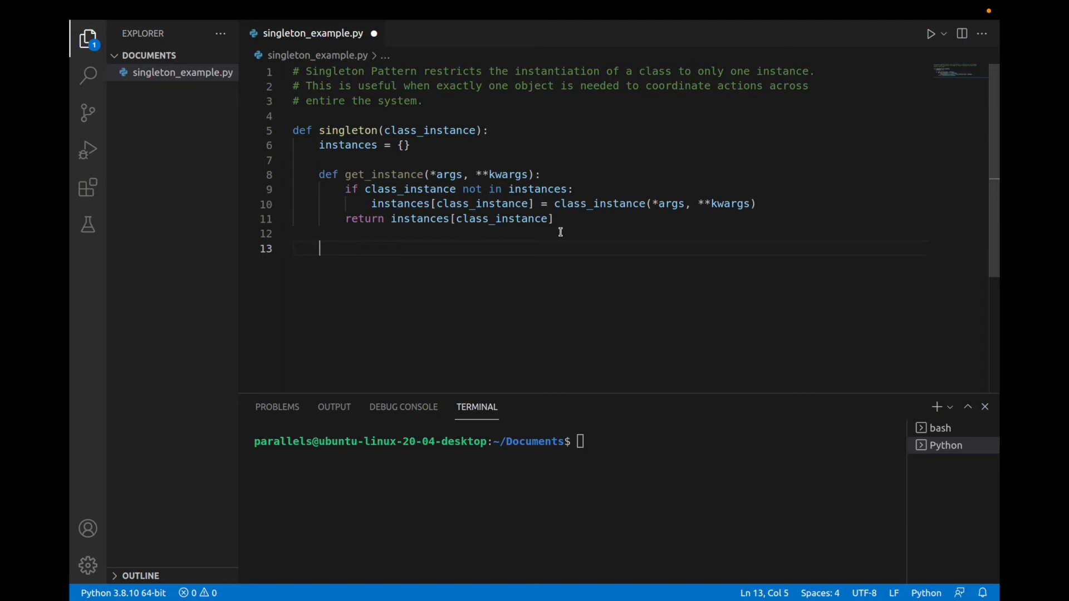
# End singleton with return get_instance and declare class MongoDbConnection() below it.
pyautogui.write('return get_instance')
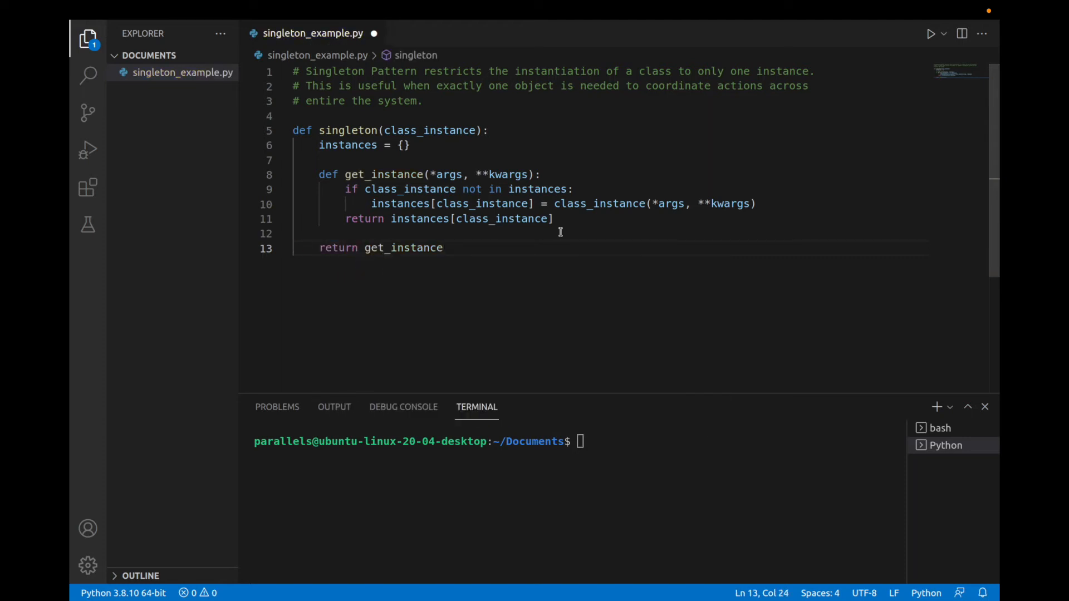
pyautogui.press('Enter')
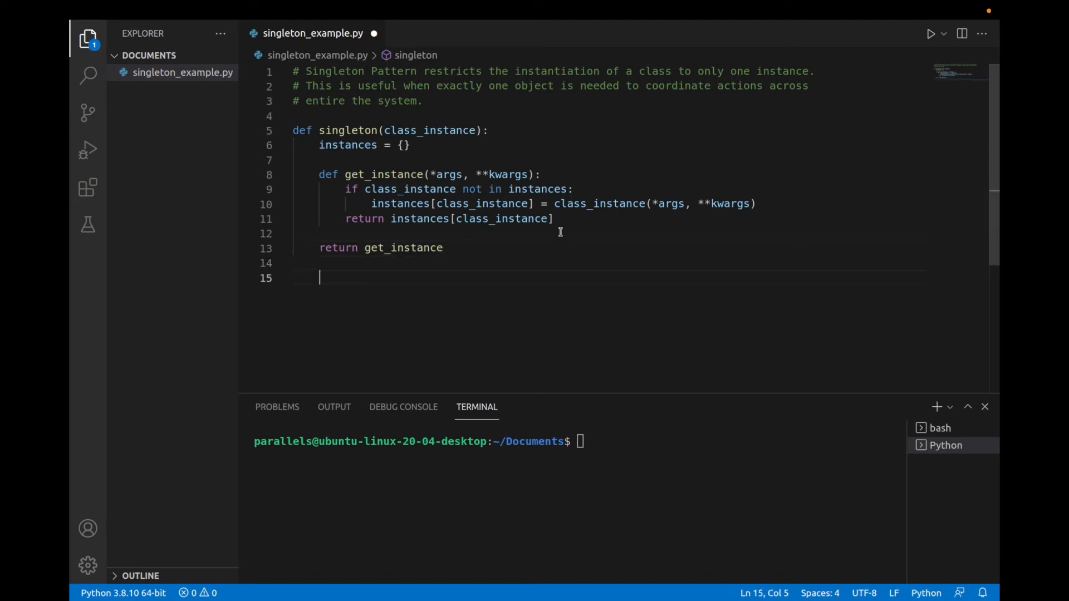
pyautogui.press('enter')
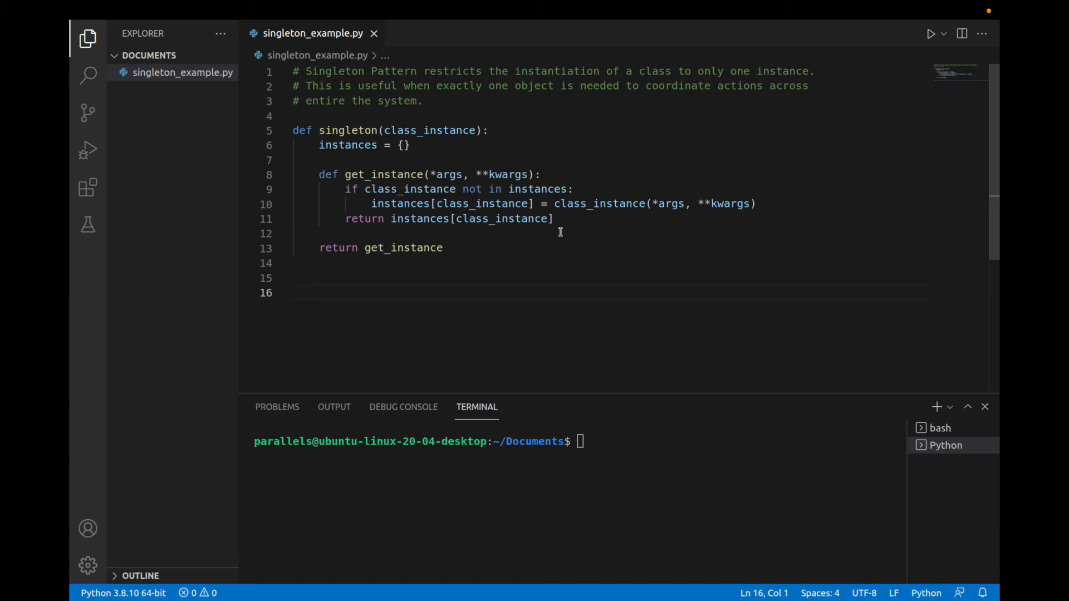
pyautogui.write('class')
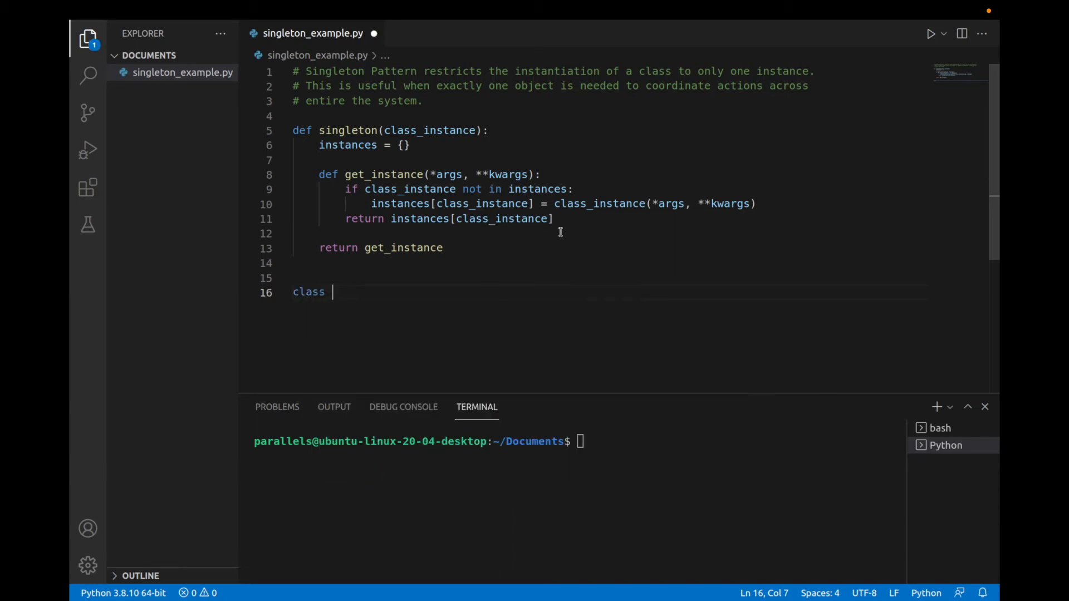
pyautogui.write('MongoDbC')
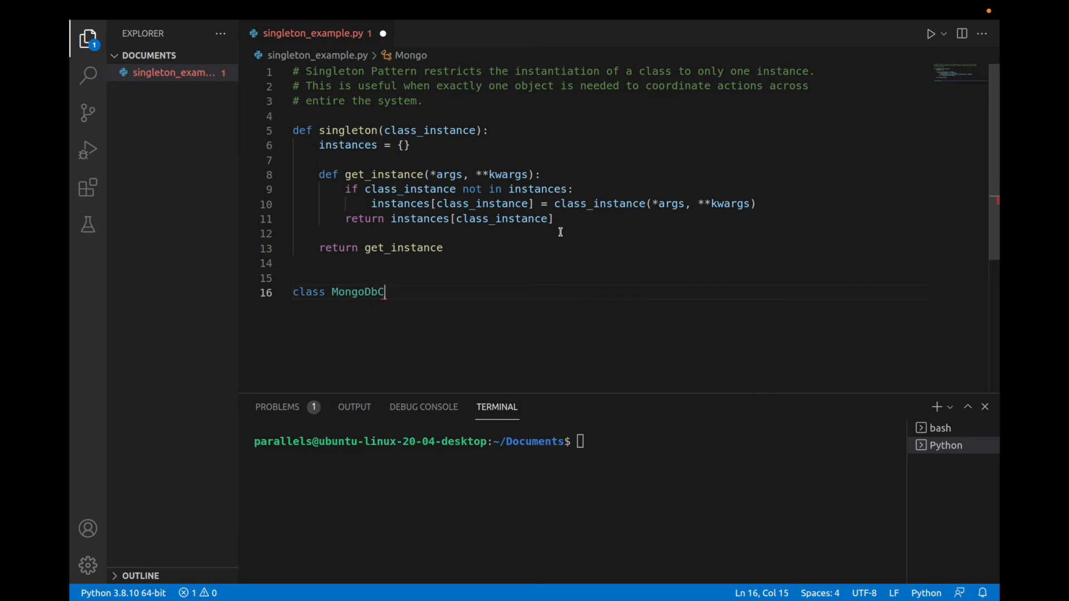
pyautogui.write('onnection():')
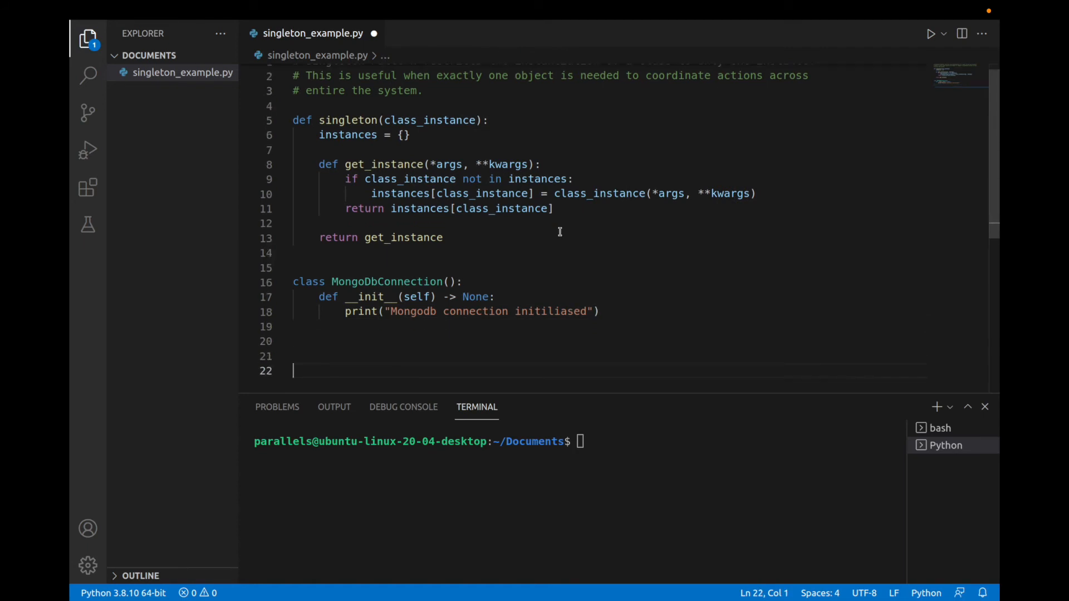
# Add an if __name__ == "__main__": block creating mongo_conn_one and mongo_conn_two.
pyautogui.write('if __name')
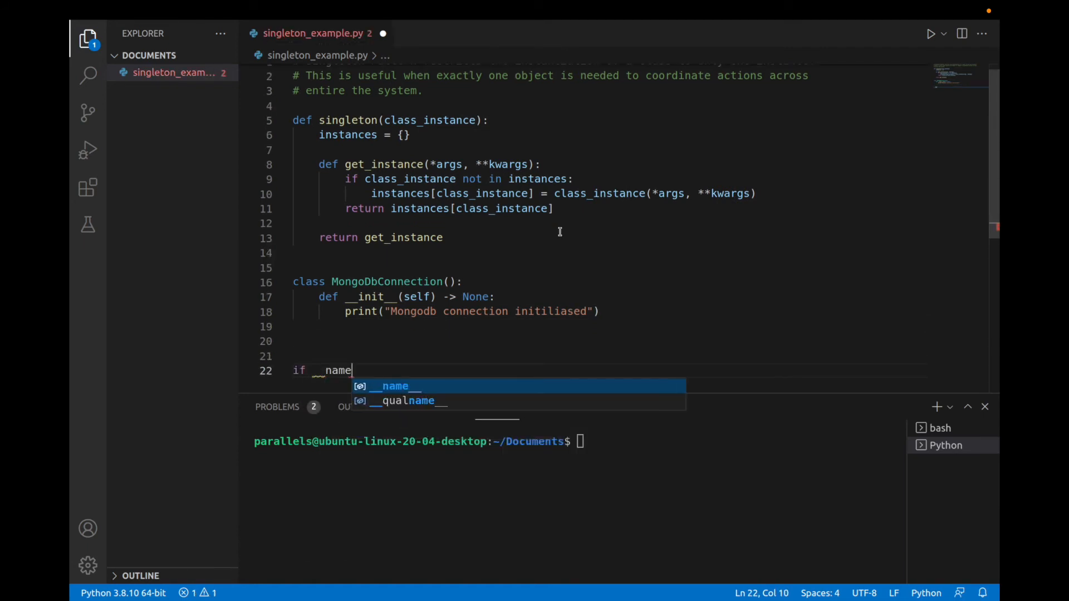
pyautogui.write('__ == "__')
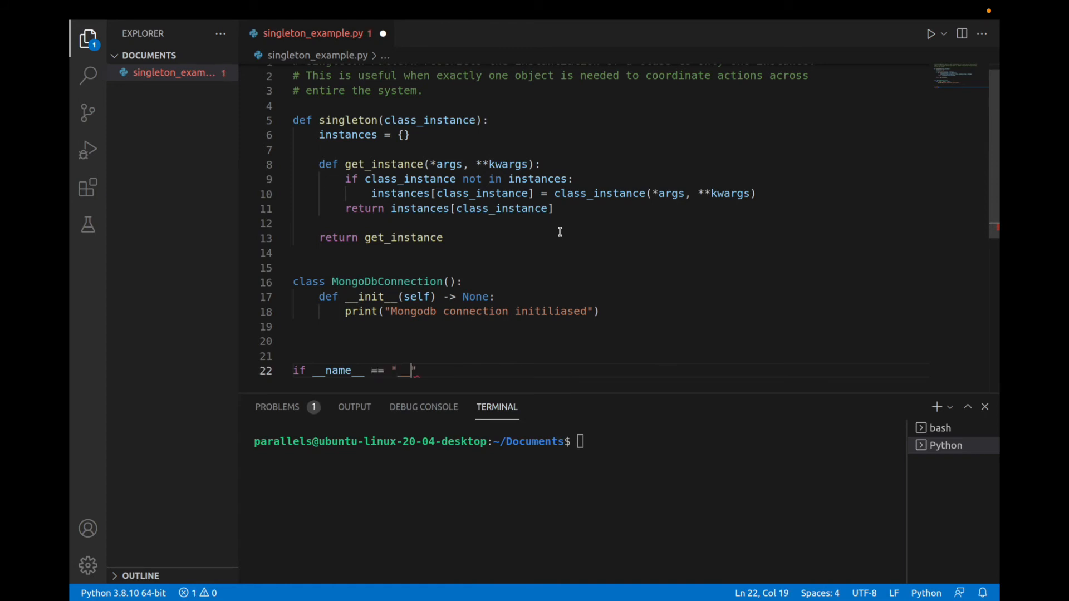
pyautogui.write('__main__":')
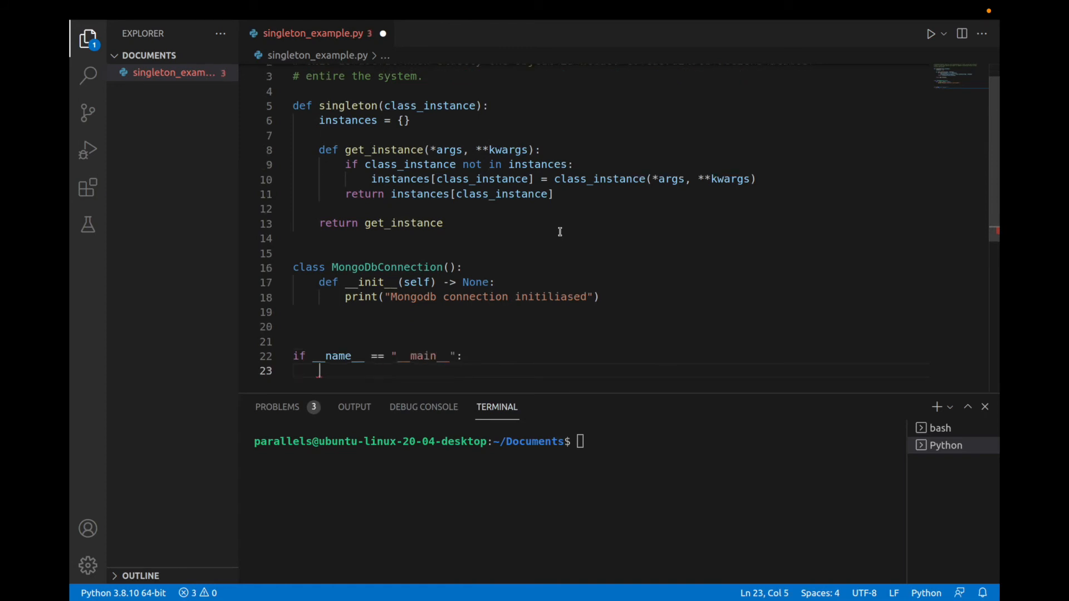
pyautogui.write('m')
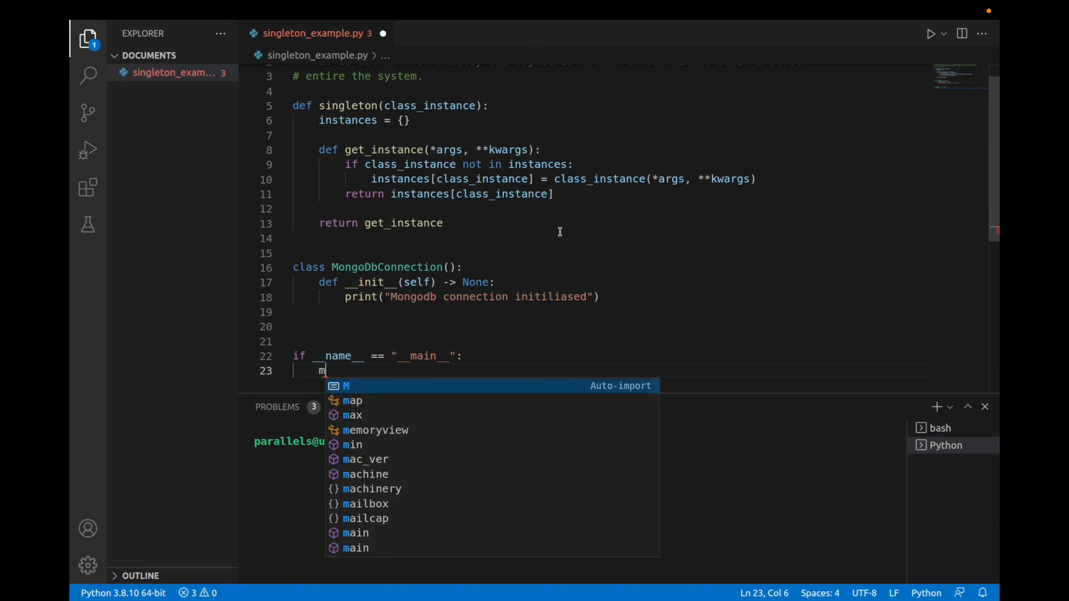
pyautogui.write('ongo')
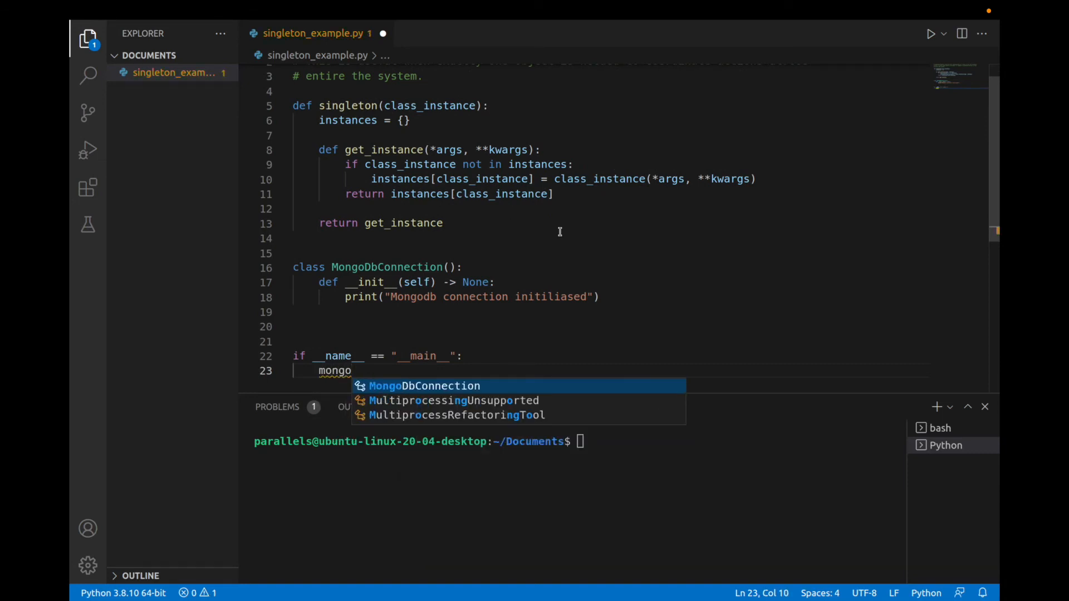
pyautogui.write('_conn_one = MongoDbConnection(')
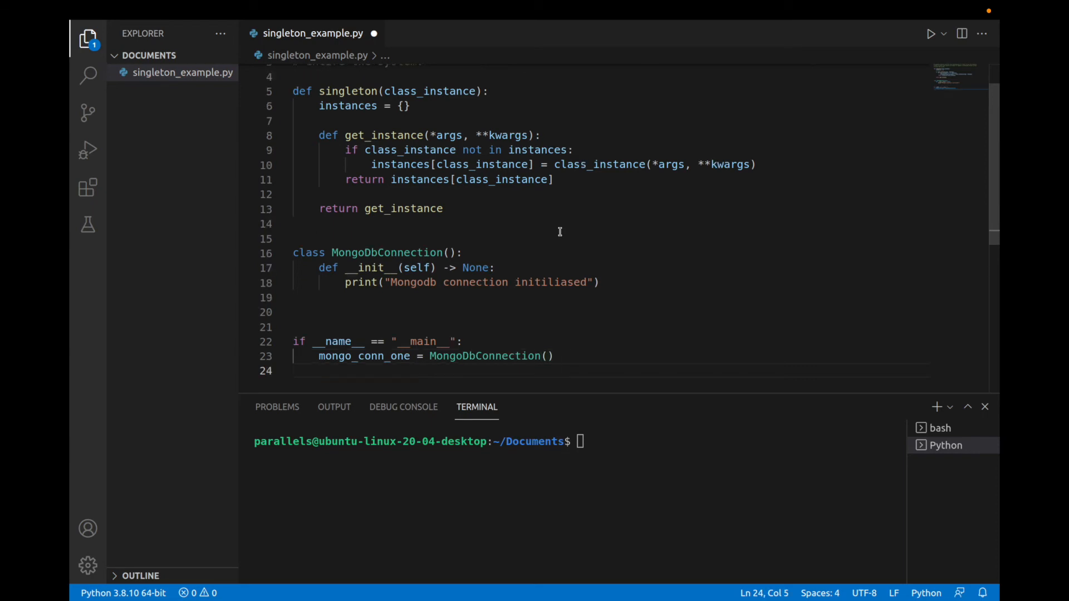
pyautogui.write('mongo')
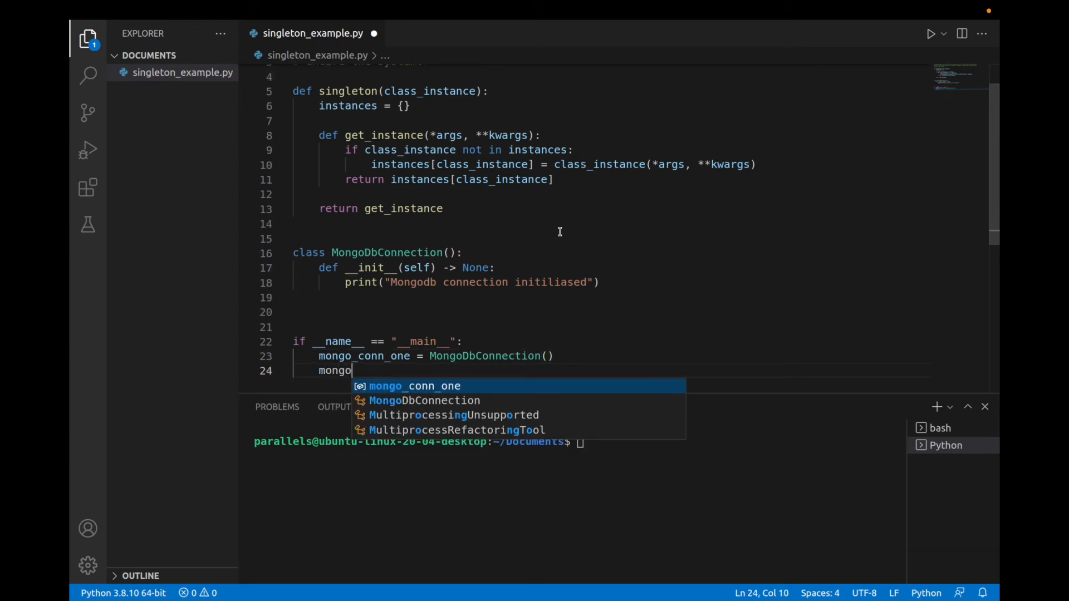
pyautogui.write('_conn_two')
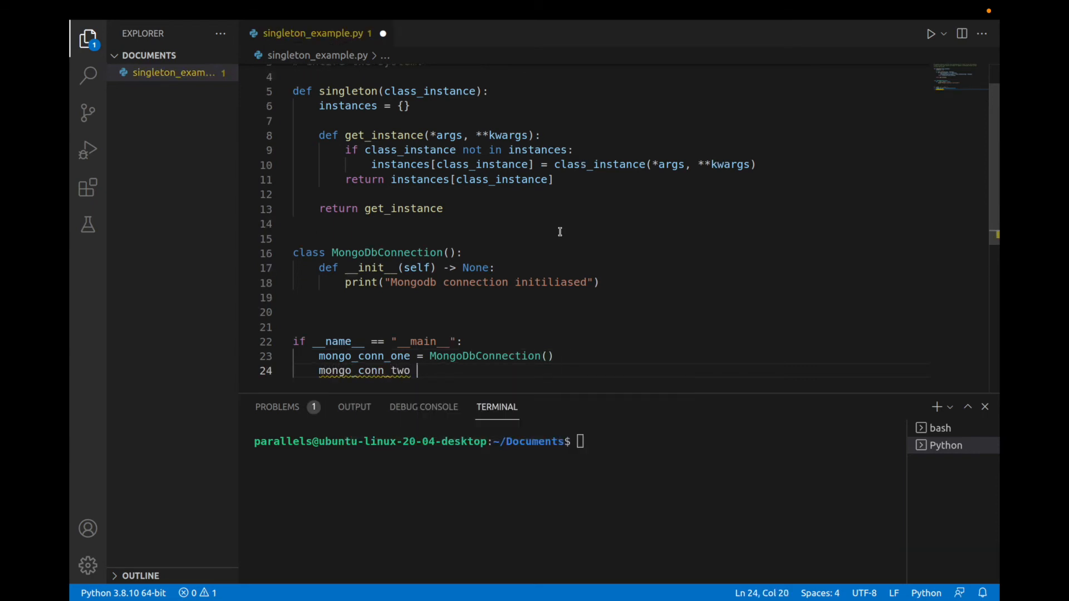
pyautogui.write('= MongoDbConnection(')
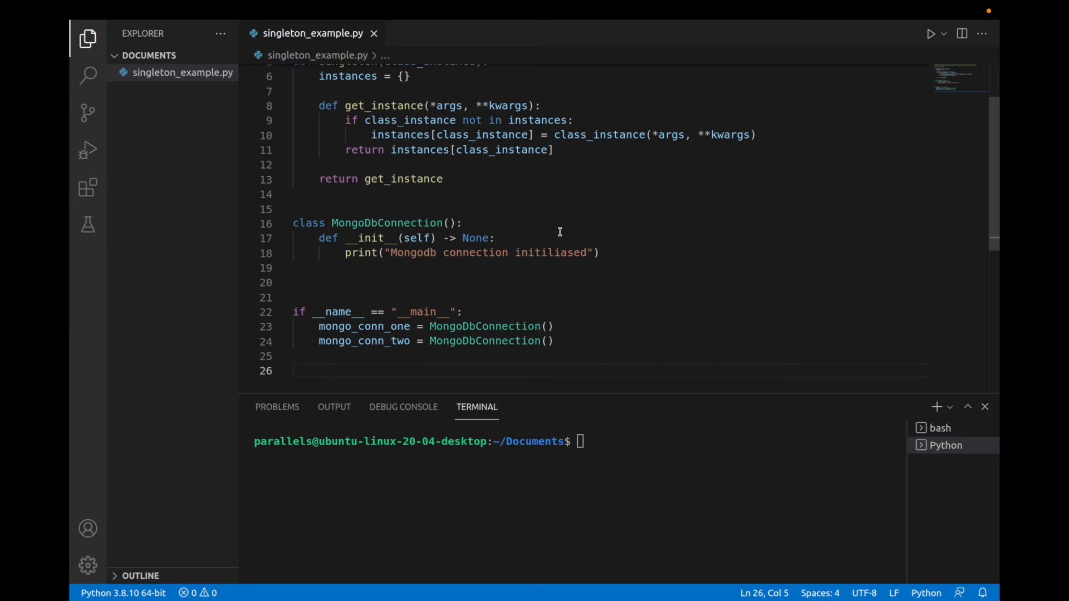
# Print mongo_conn_one == mongo_conn_two and remove the extra blank line.
pyautogui.write('print(')
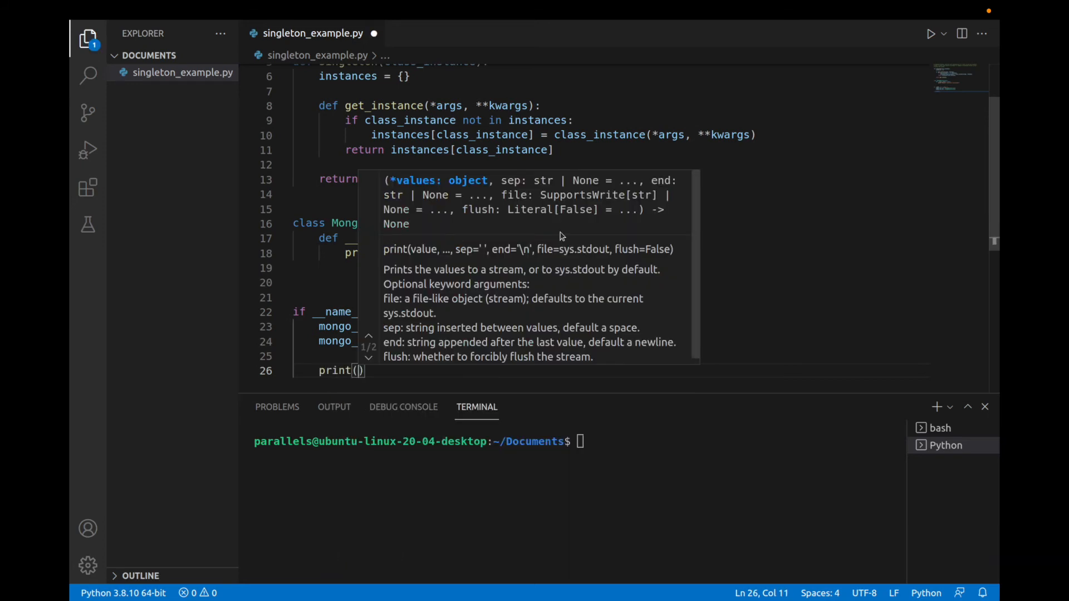
pyautogui.write('mongo_conn_one =')
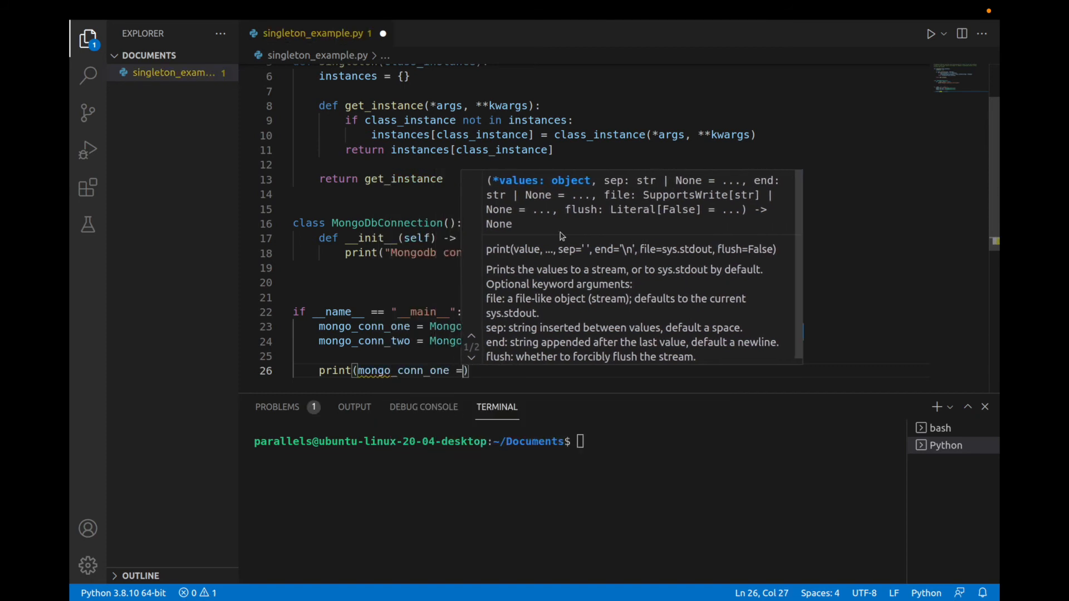
pyautogui.write('== mongo_conn_two')
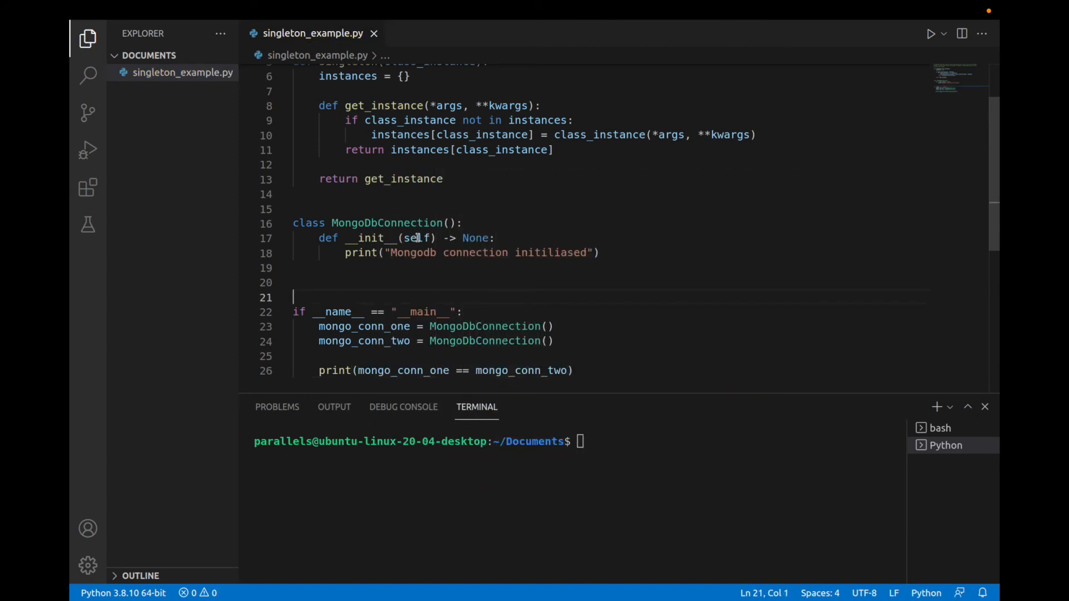
pyautogui.press('Backspace')
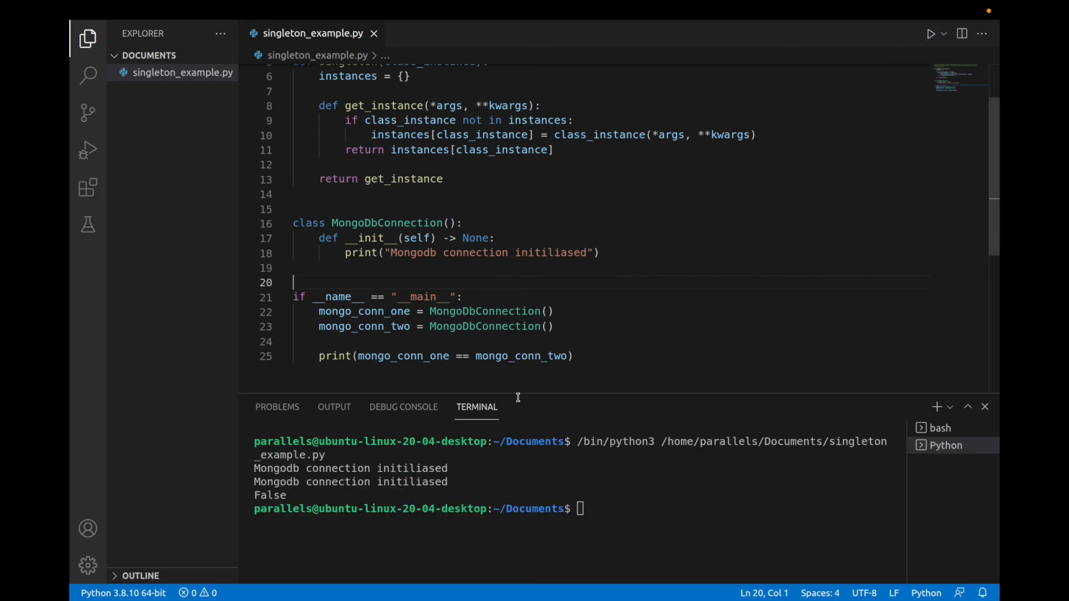
# Highlight the two 'Mongodb connection initiliased' lines in the terminal output.
pyautogui.moveTo(254, 469); pyautogui.dragTo(447, 482)
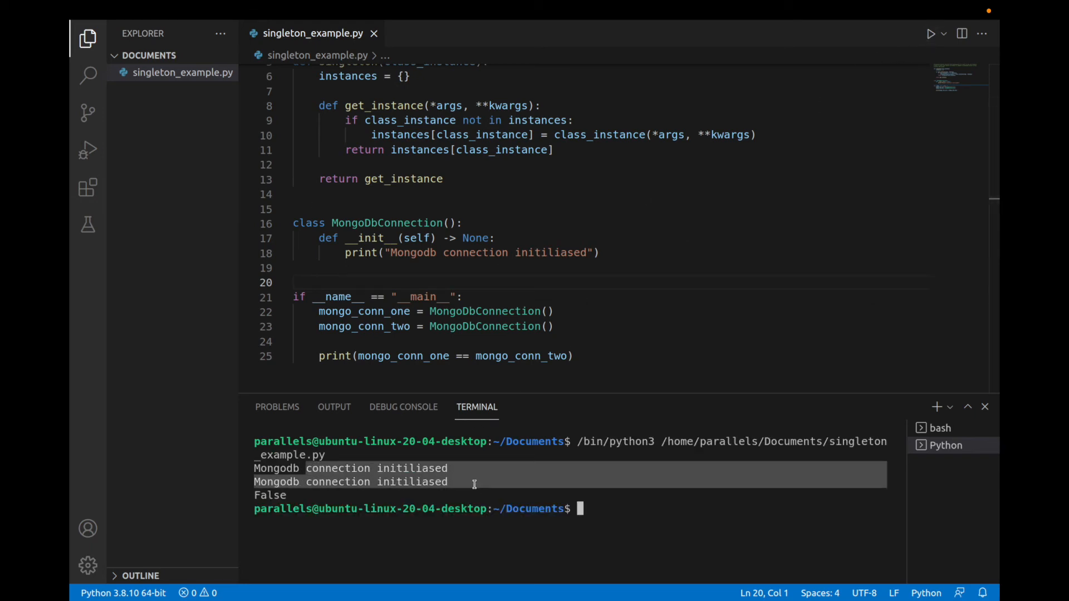
pyautogui.click(489, 311)
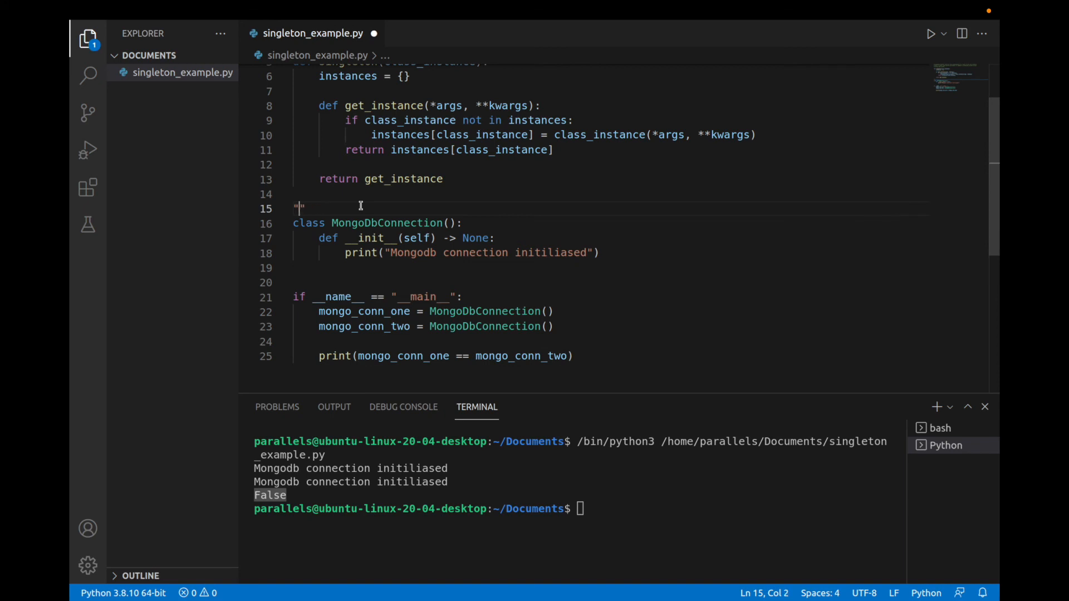
pyautogui.write('@sin')
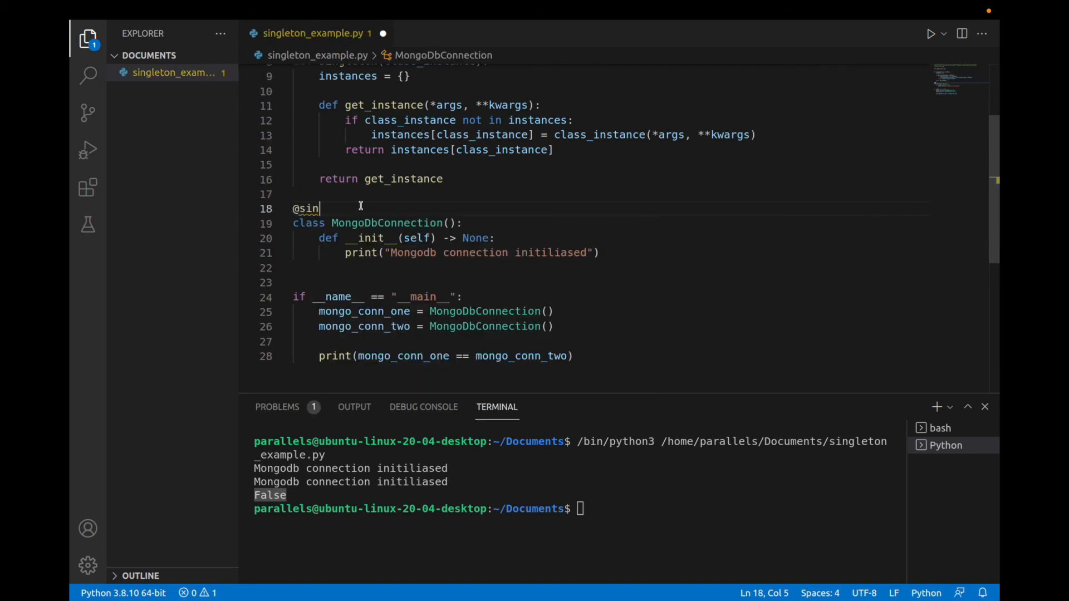
pyautogui.write('gleton')
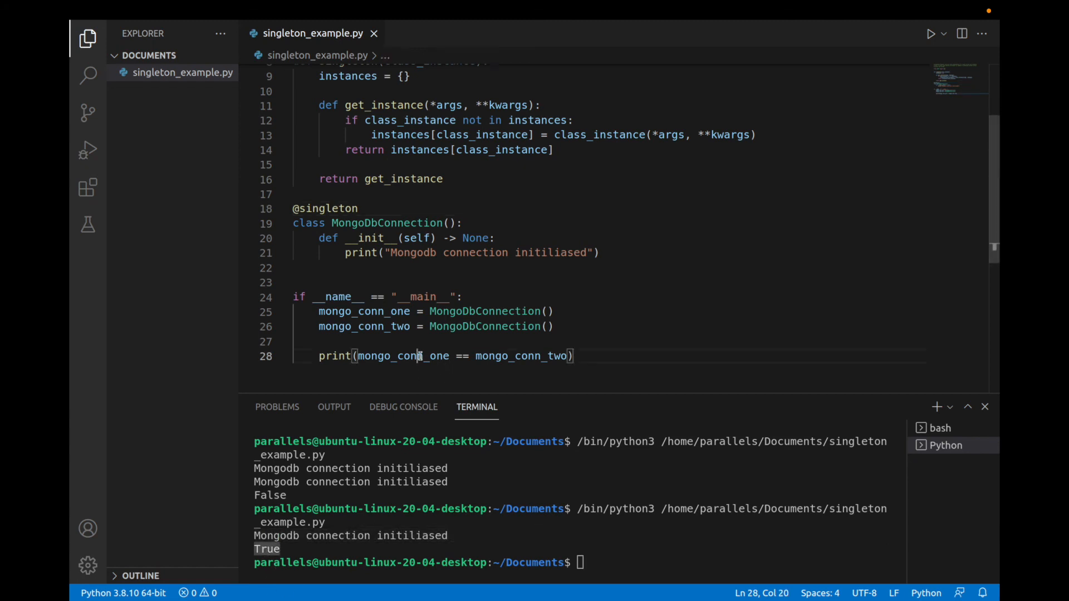
pyautogui.doubleClick(522, 355)
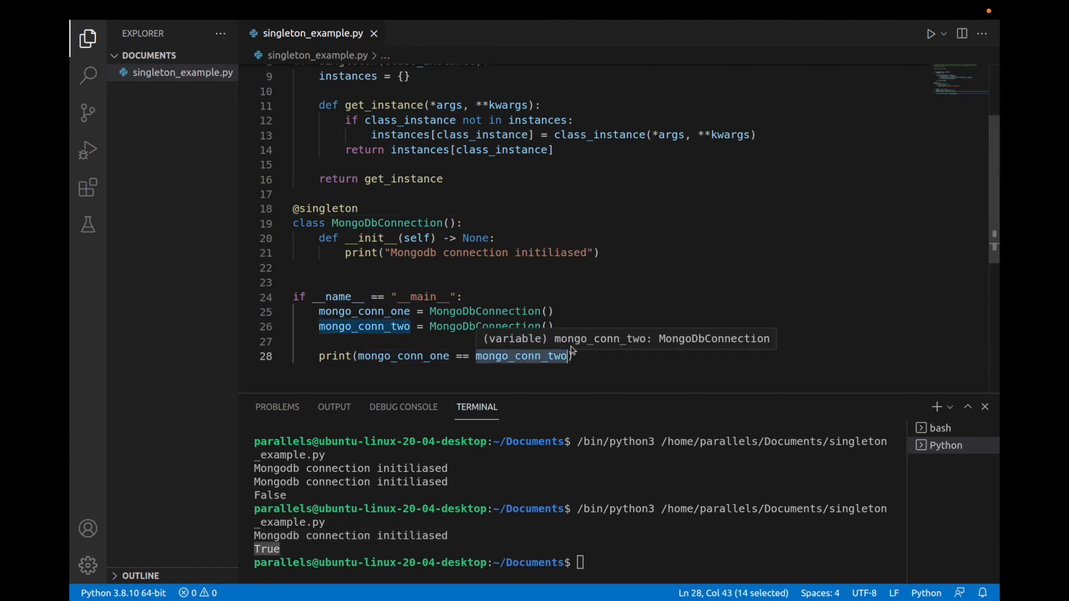